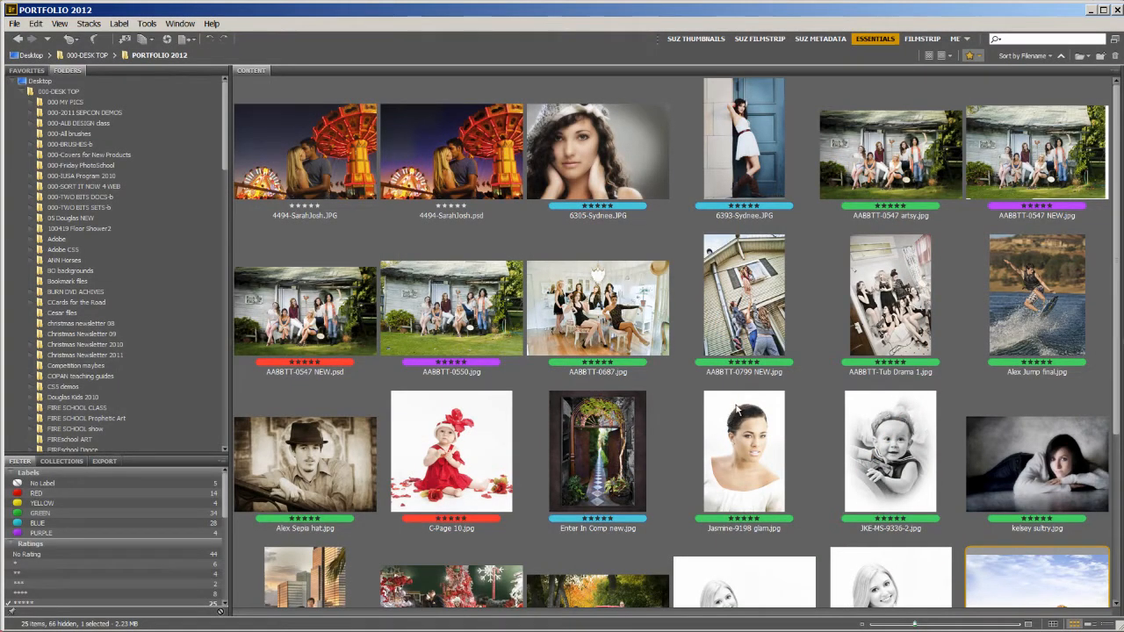
mouse_move(734, 408)
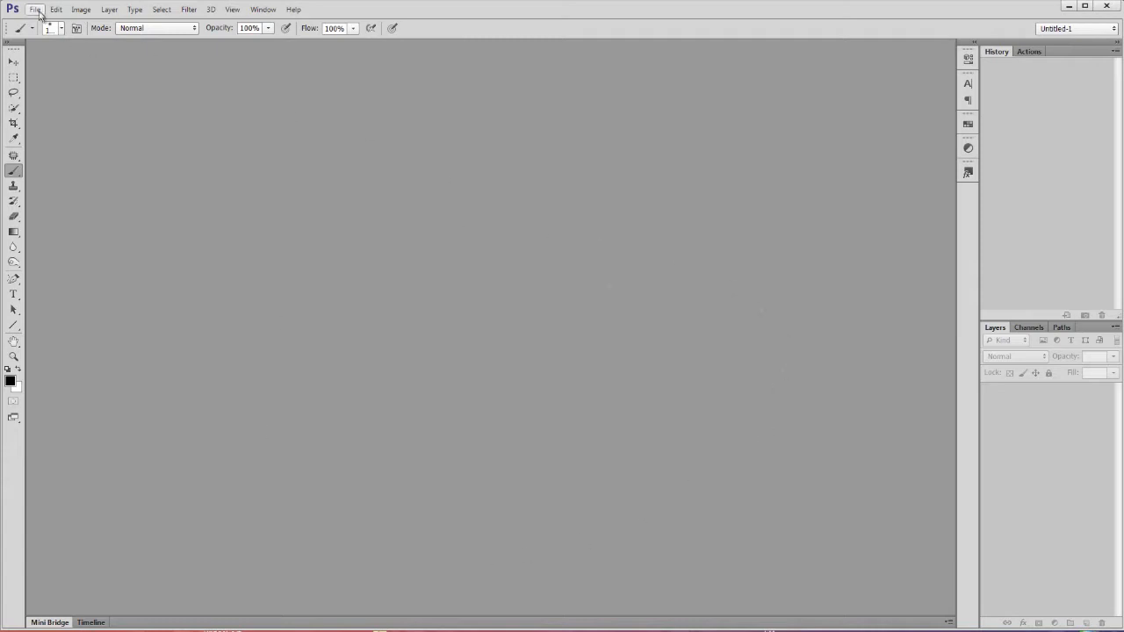
Launch Adobe Bridge from Photoshop via File > Browse in Bridge
left_click(36, 11)
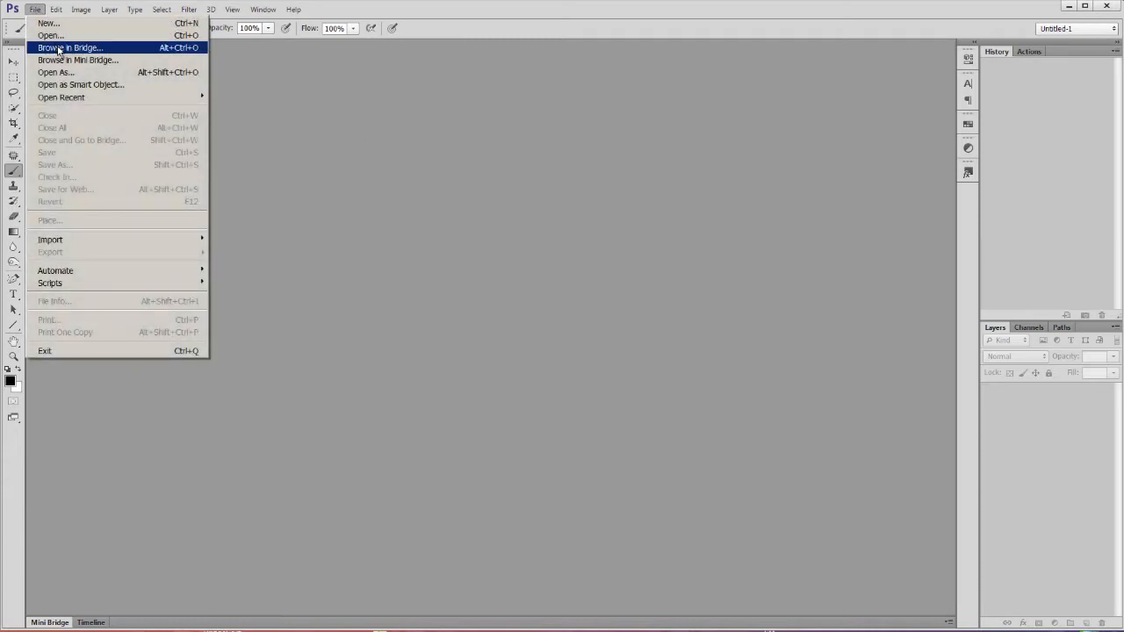
left_click(68, 47)
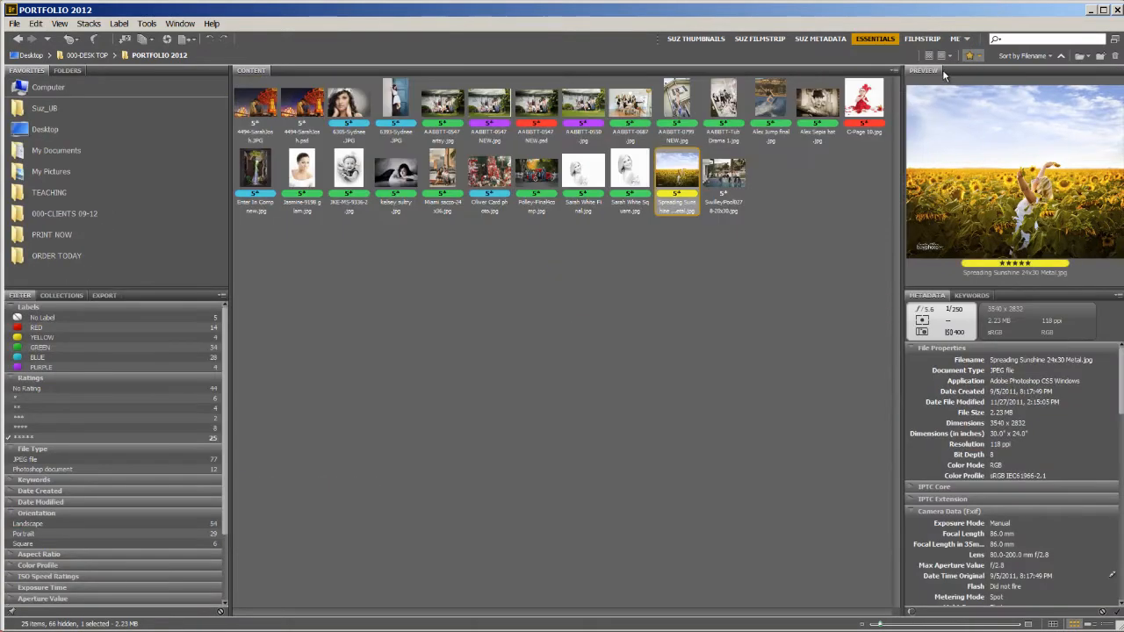
mouse_move(861, 257)
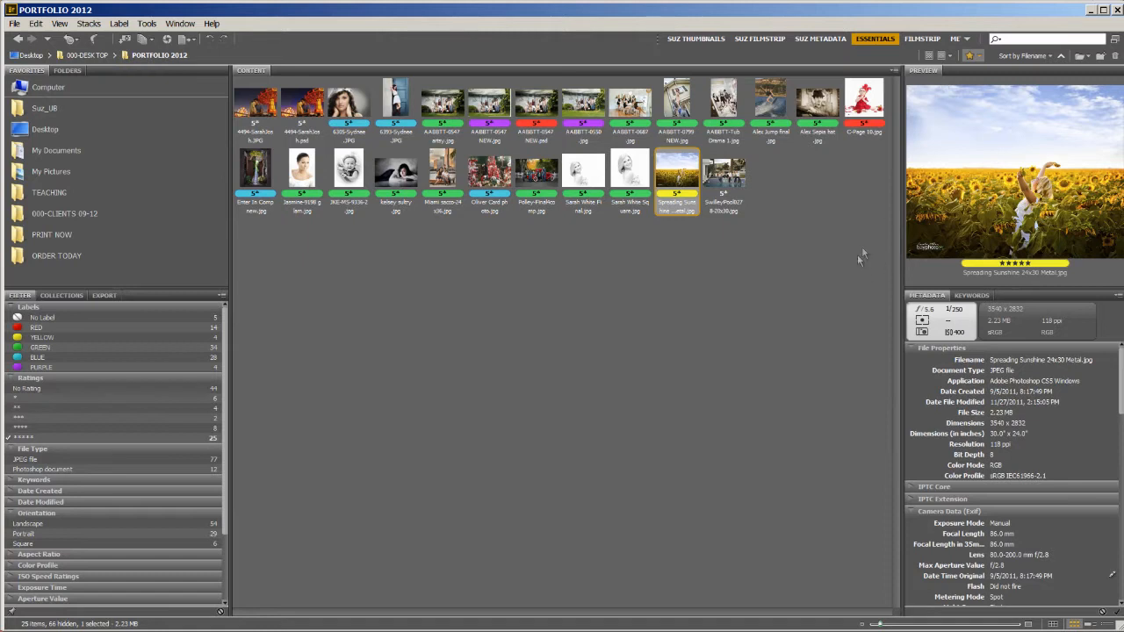
mouse_move(847, 317)
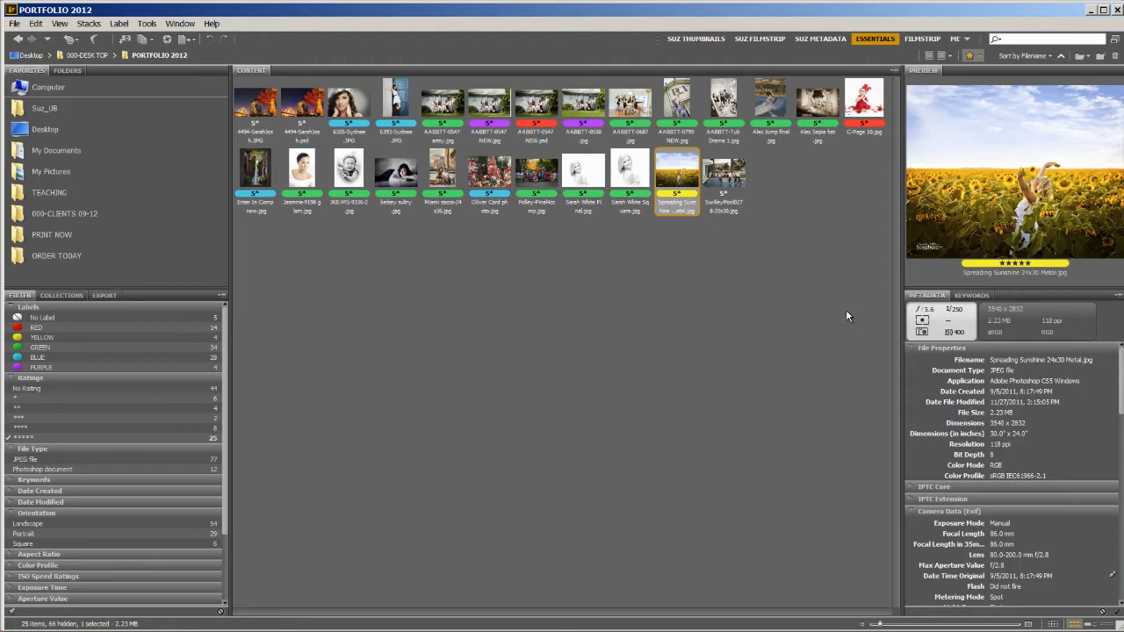
mouse_move(899, 296)
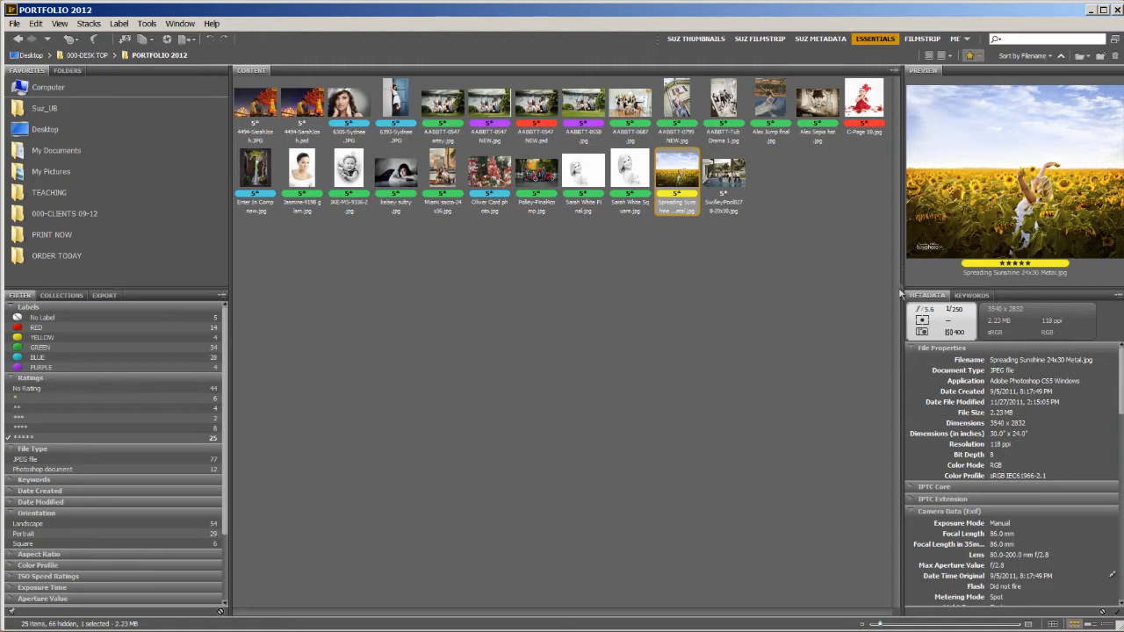
mouse_move(850, 330)
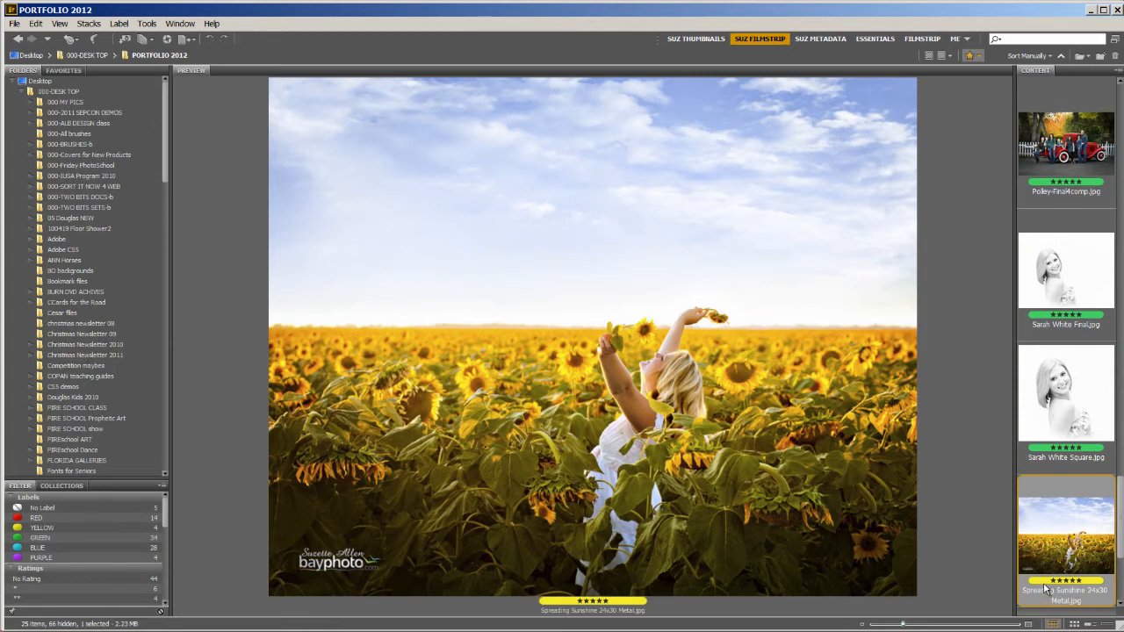
mouse_move(818, 397)
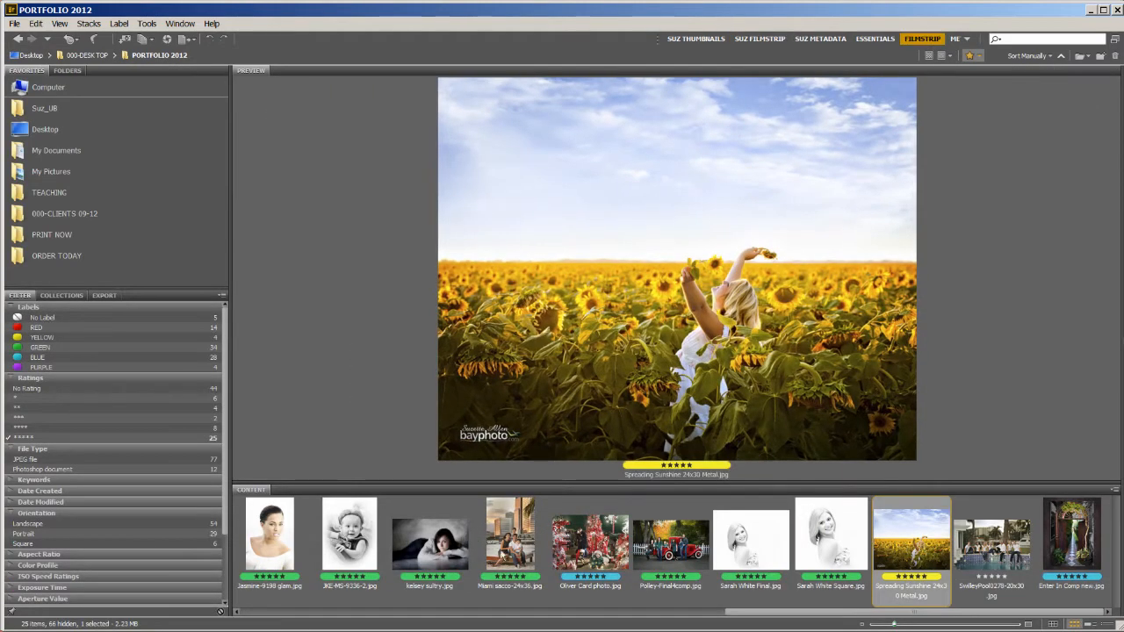
Select the family beach photo so it fills the large preview
left_click(509, 536)
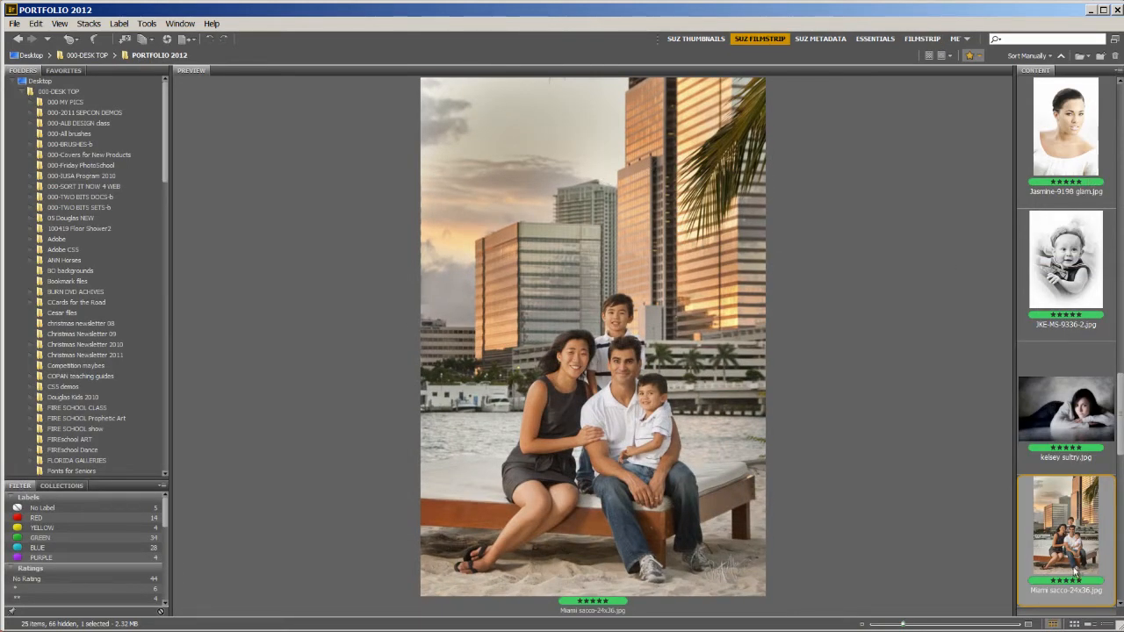
mouse_move(850, 328)
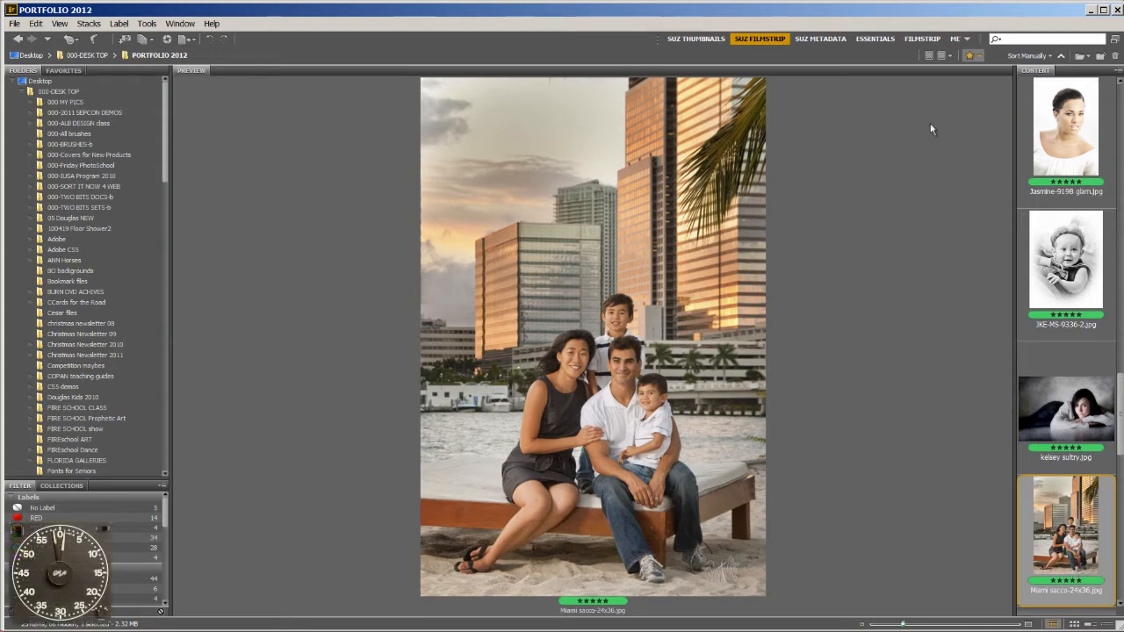
Switch to the standard Filmstrip workspace and show the Folders tree on the left
left_click(957, 39)
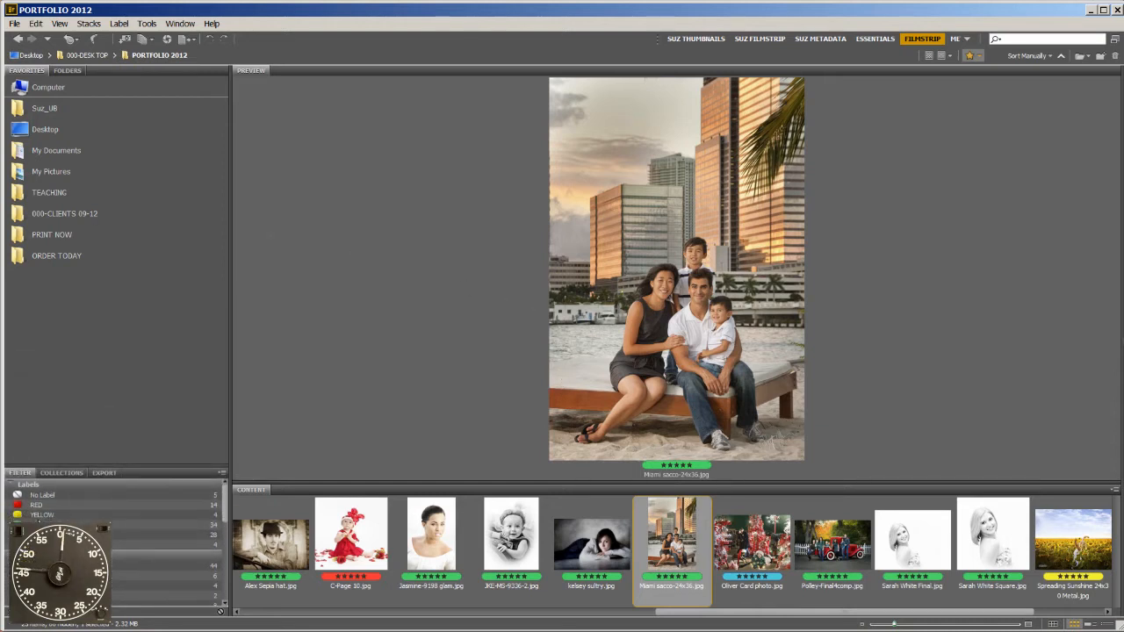
left_click(67, 70)
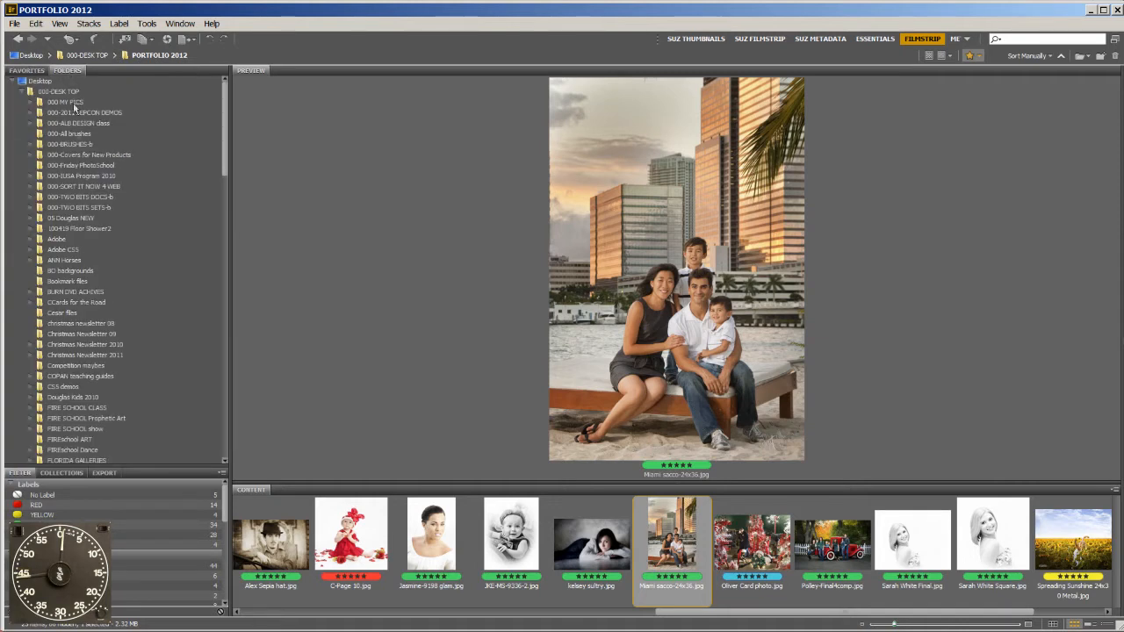
mouse_move(506, 119)
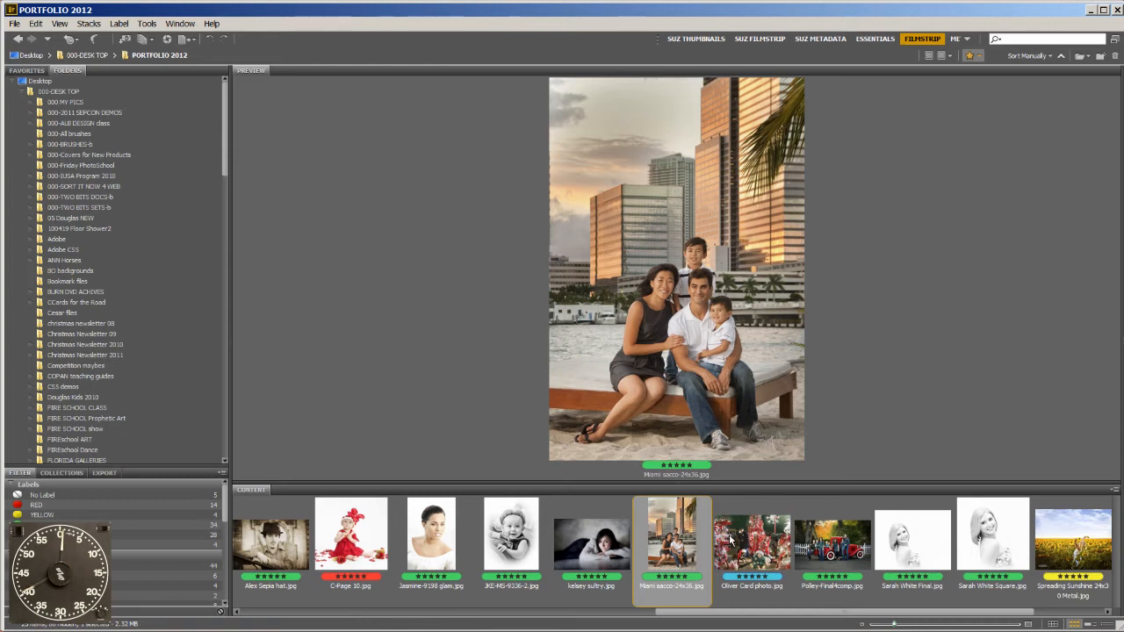
mouse_move(730, 543)
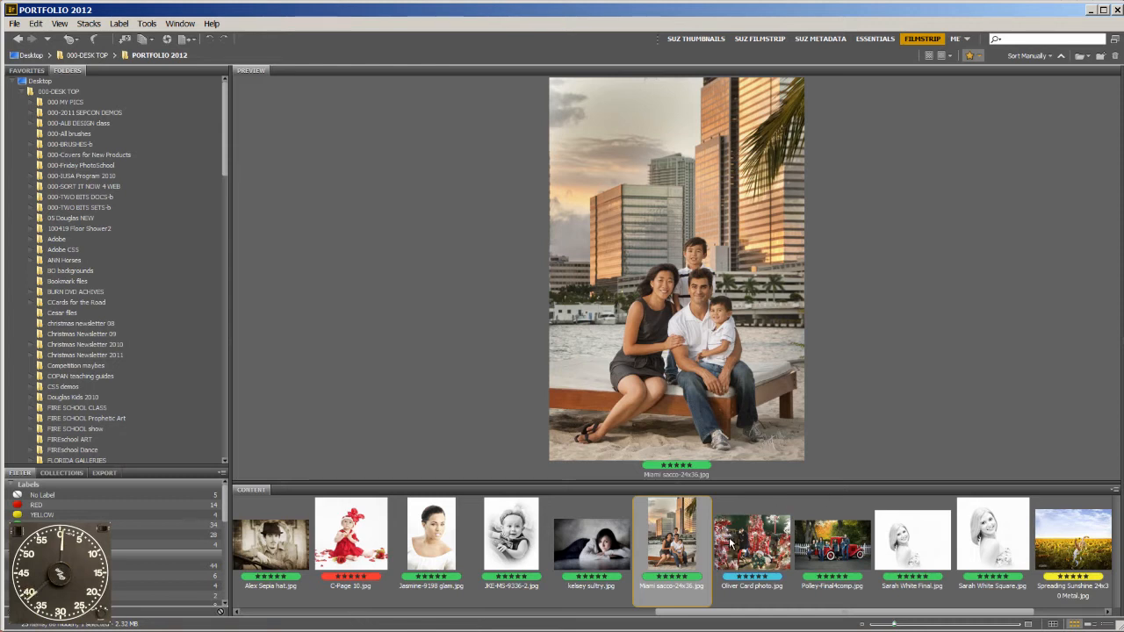
mouse_move(1022, 306)
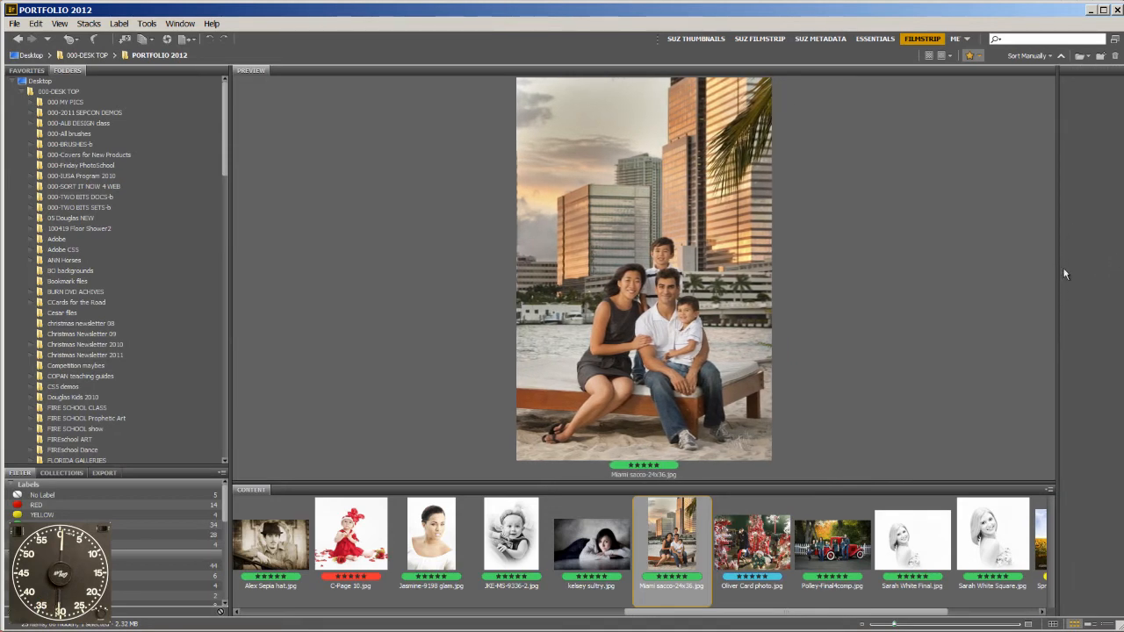
mouse_move(243, 496)
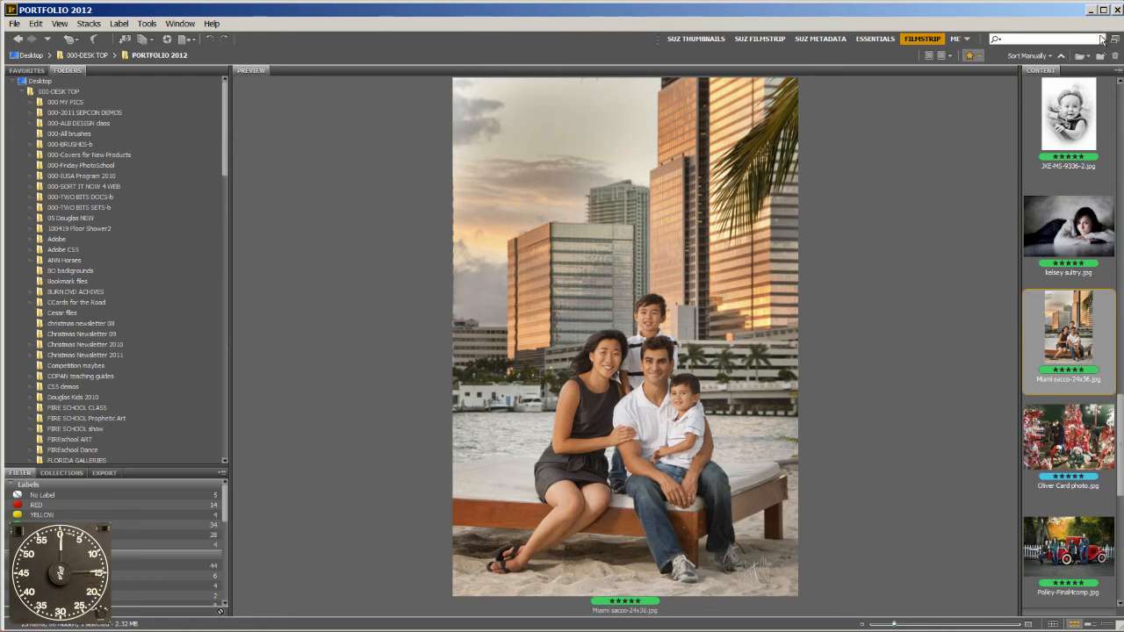
Start saving the rearranged layout as a New Workspace from the workspace menu
left_click(966, 38)
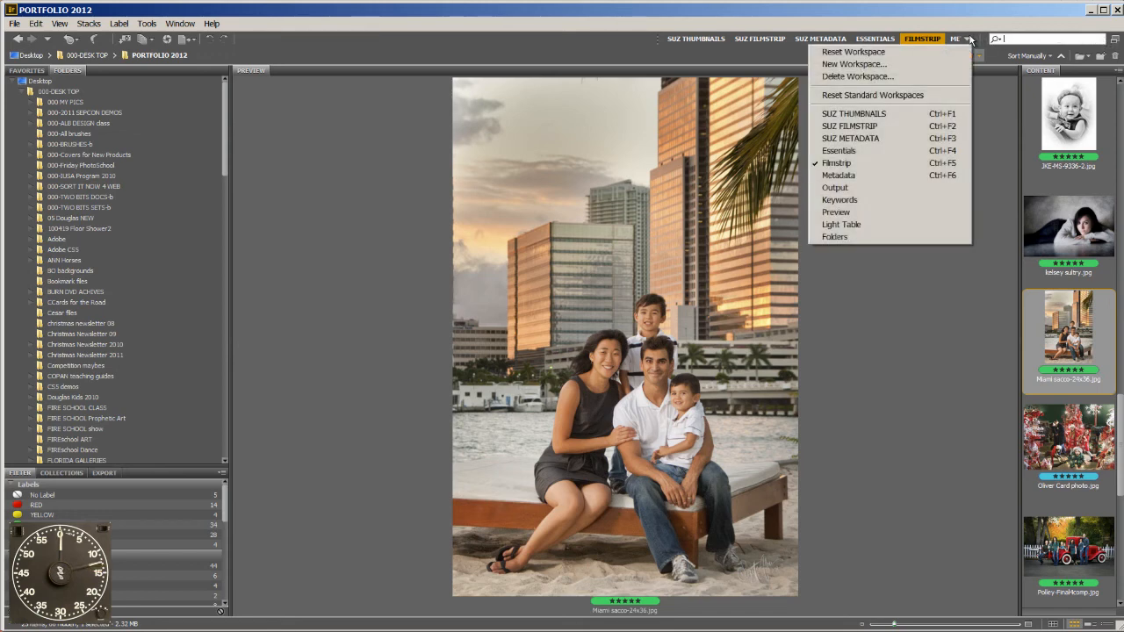
left_click(853, 63)
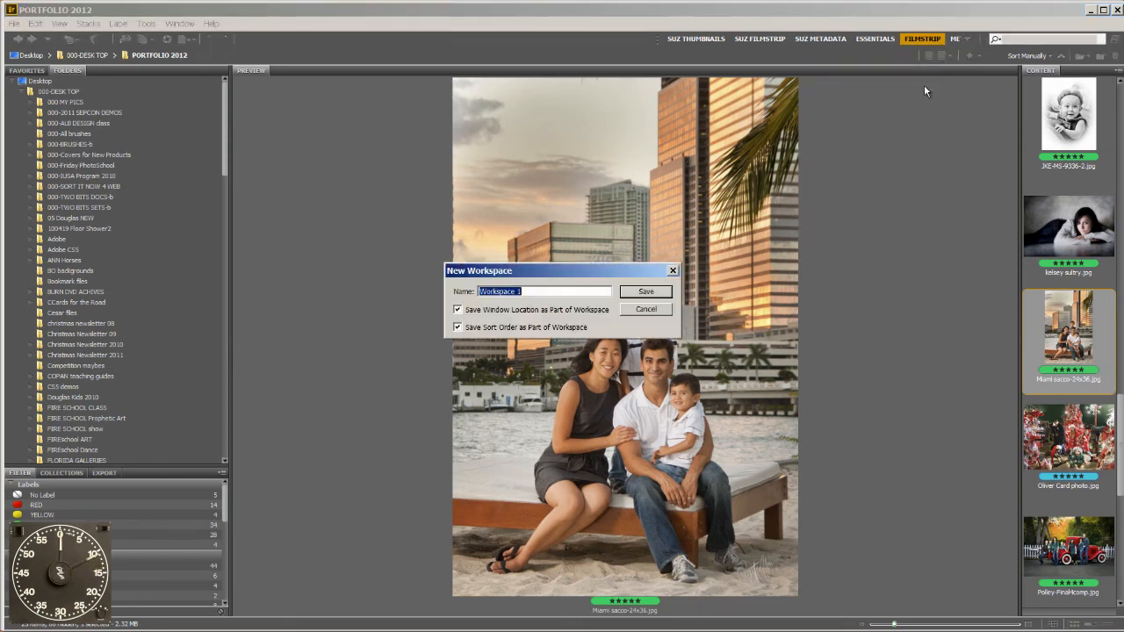